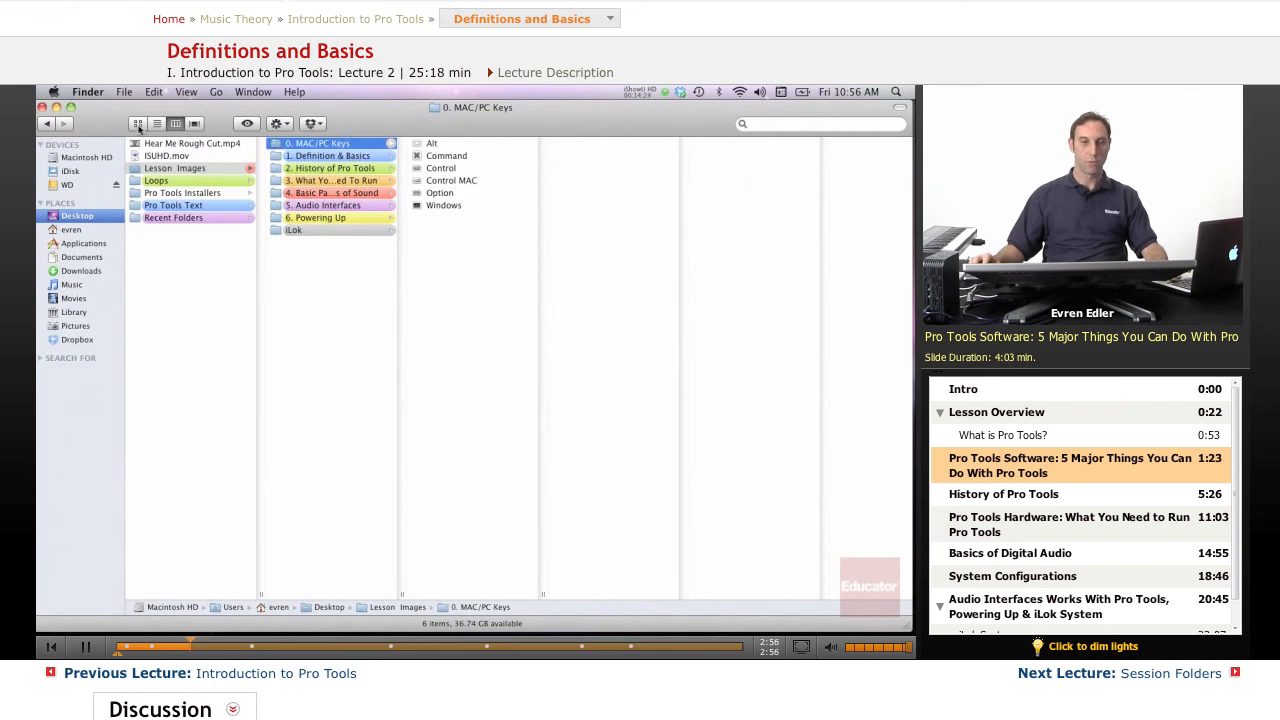
- Switch the MAC/PC Keys folder to icon view and select the Command key image
{"action": "left_click", "coordinate": [138, 123]}
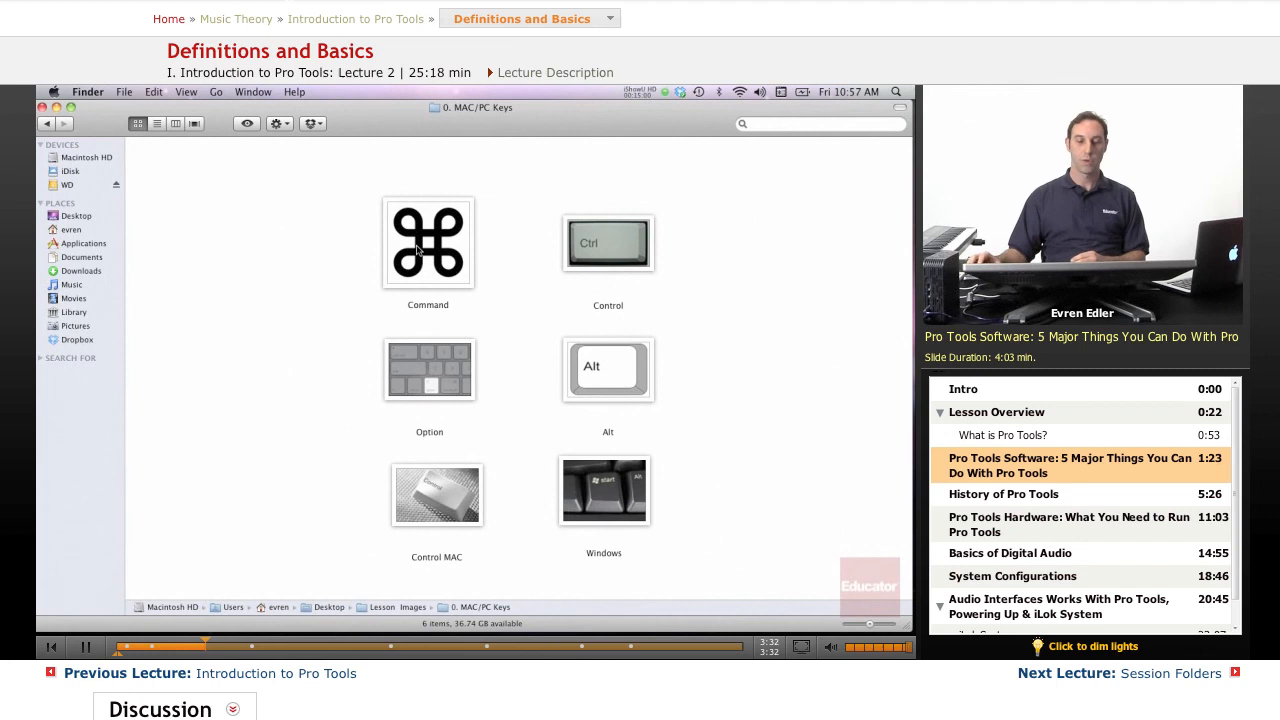
{"action": "left_click", "coordinate": [427, 242]}
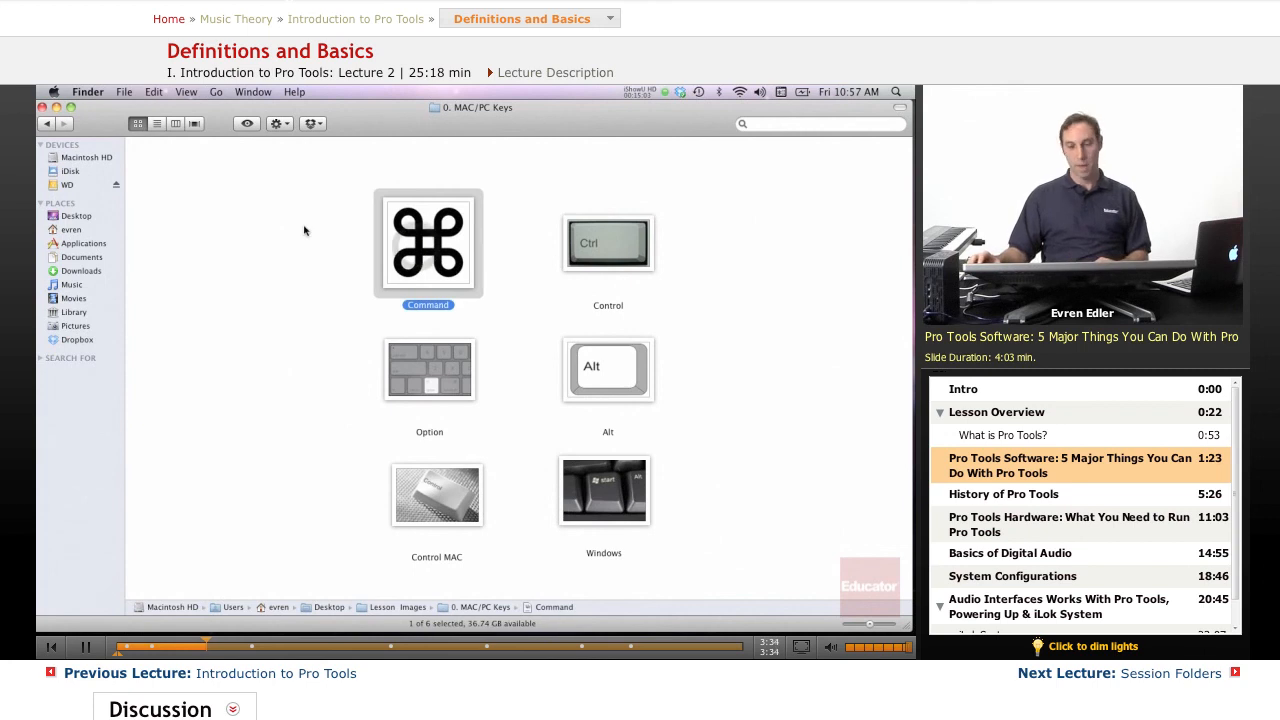